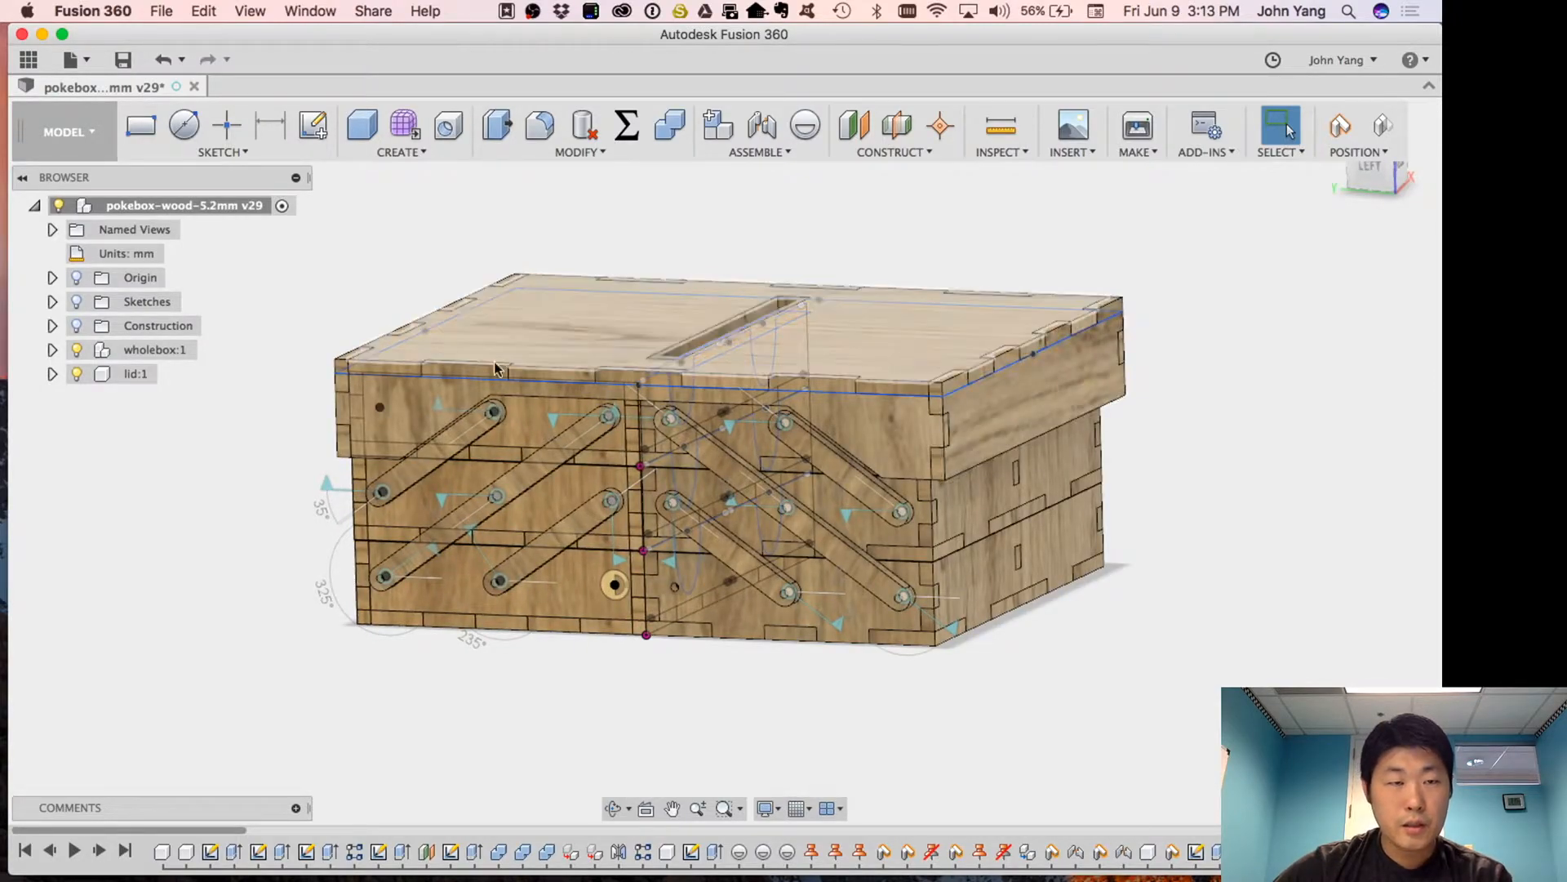
Step: Select lid:1 in the Browser and hide it
click(134, 373)
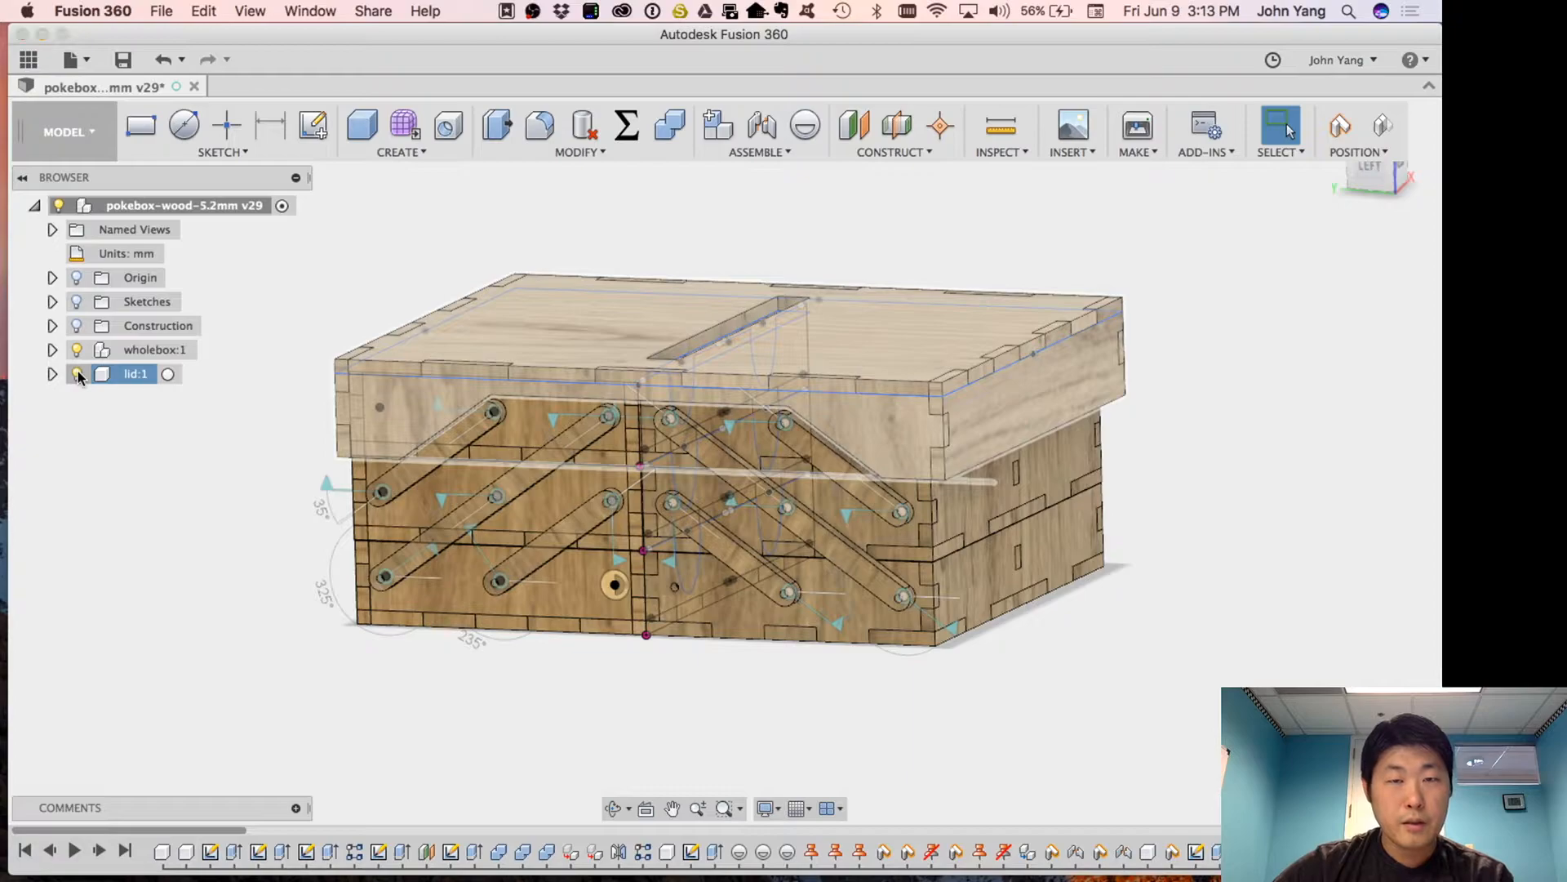
click(77, 373)
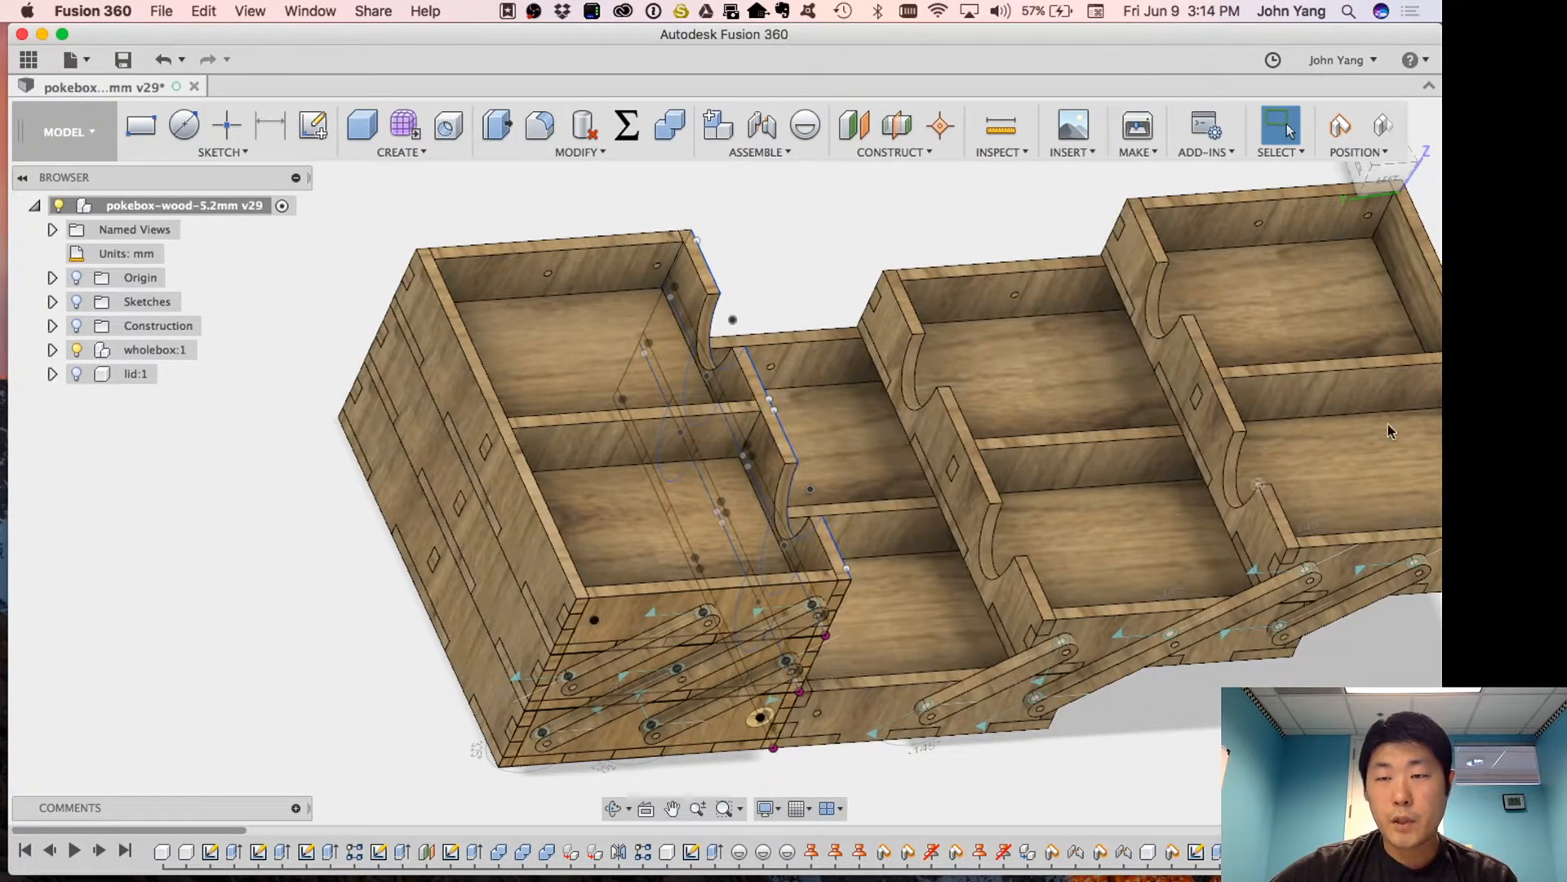
Step: Drag the extended trays back toward the base to close the lidless box
drag(1388, 431, 1312, 490)
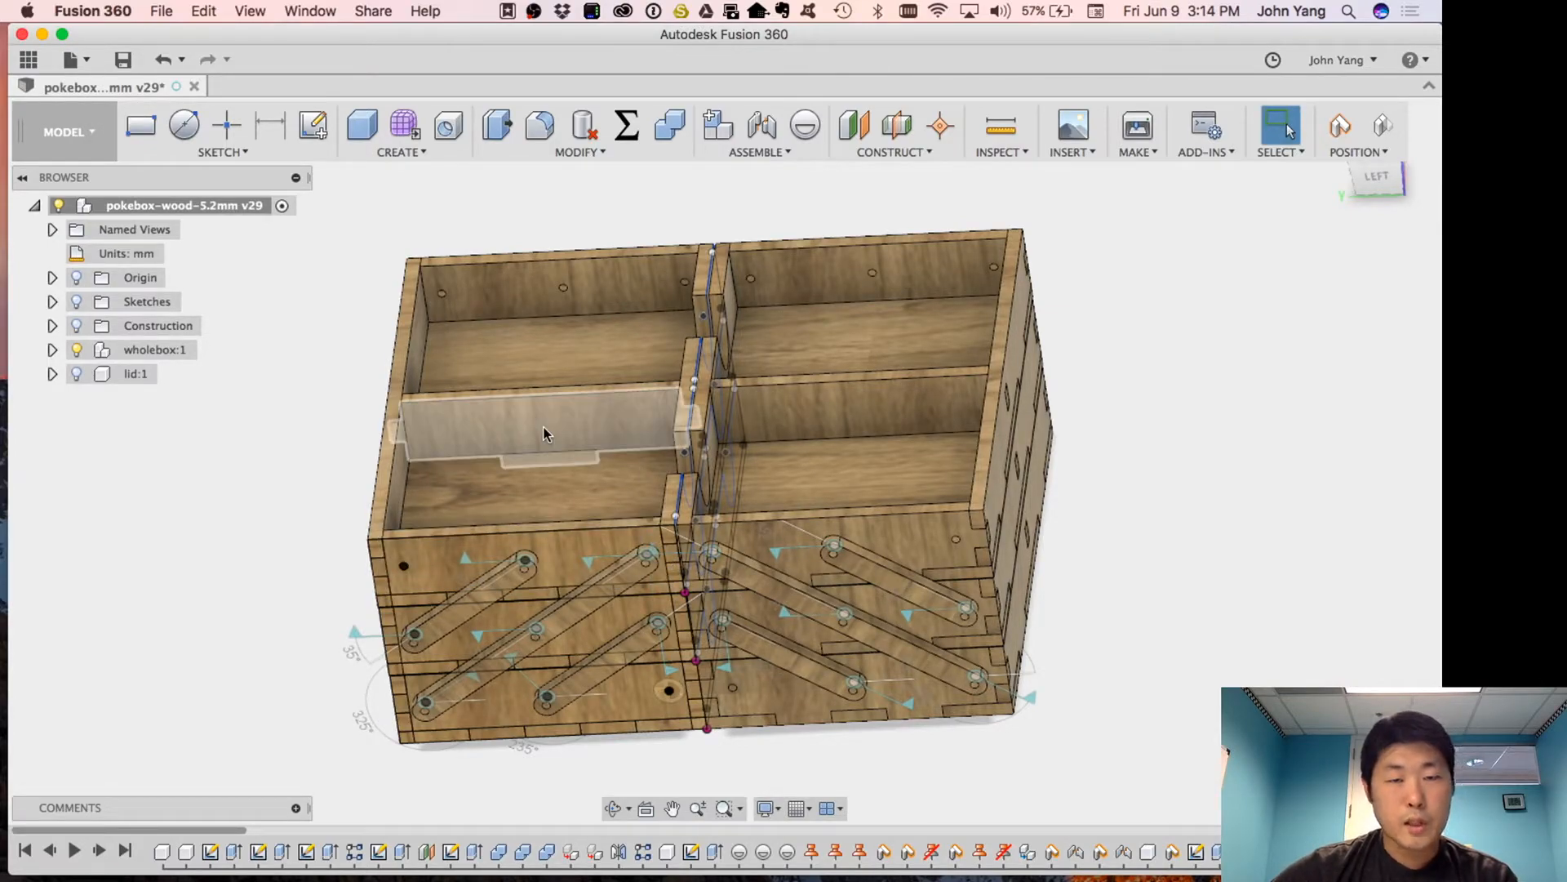
drag(545, 435, 231, 485)
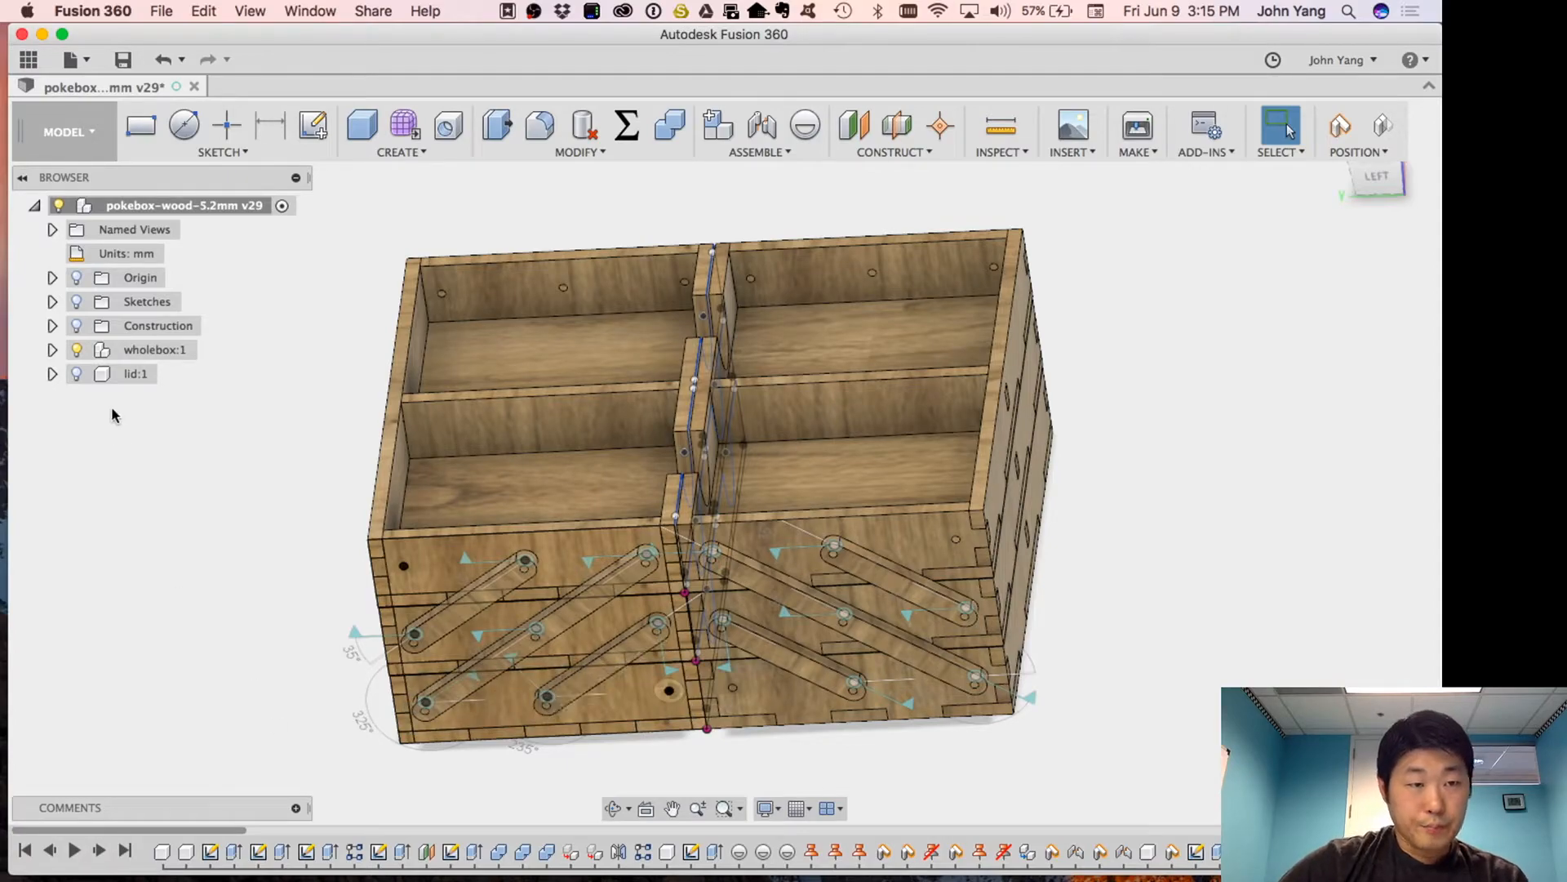
Step: Toggle the lid:1 visibility bulb back on
click(76, 374)
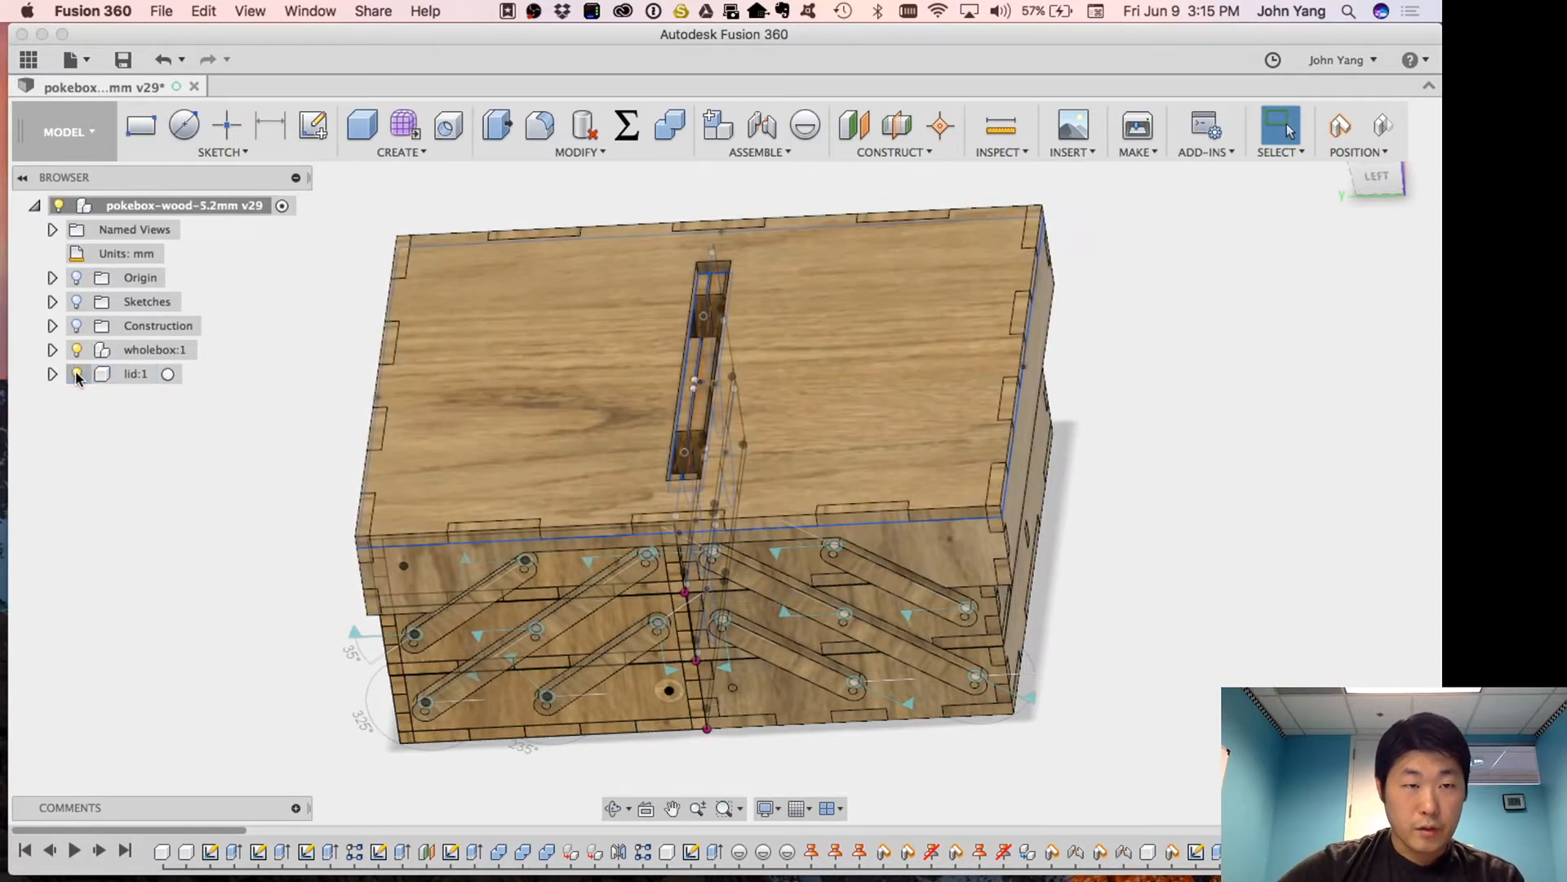
click(76, 373)
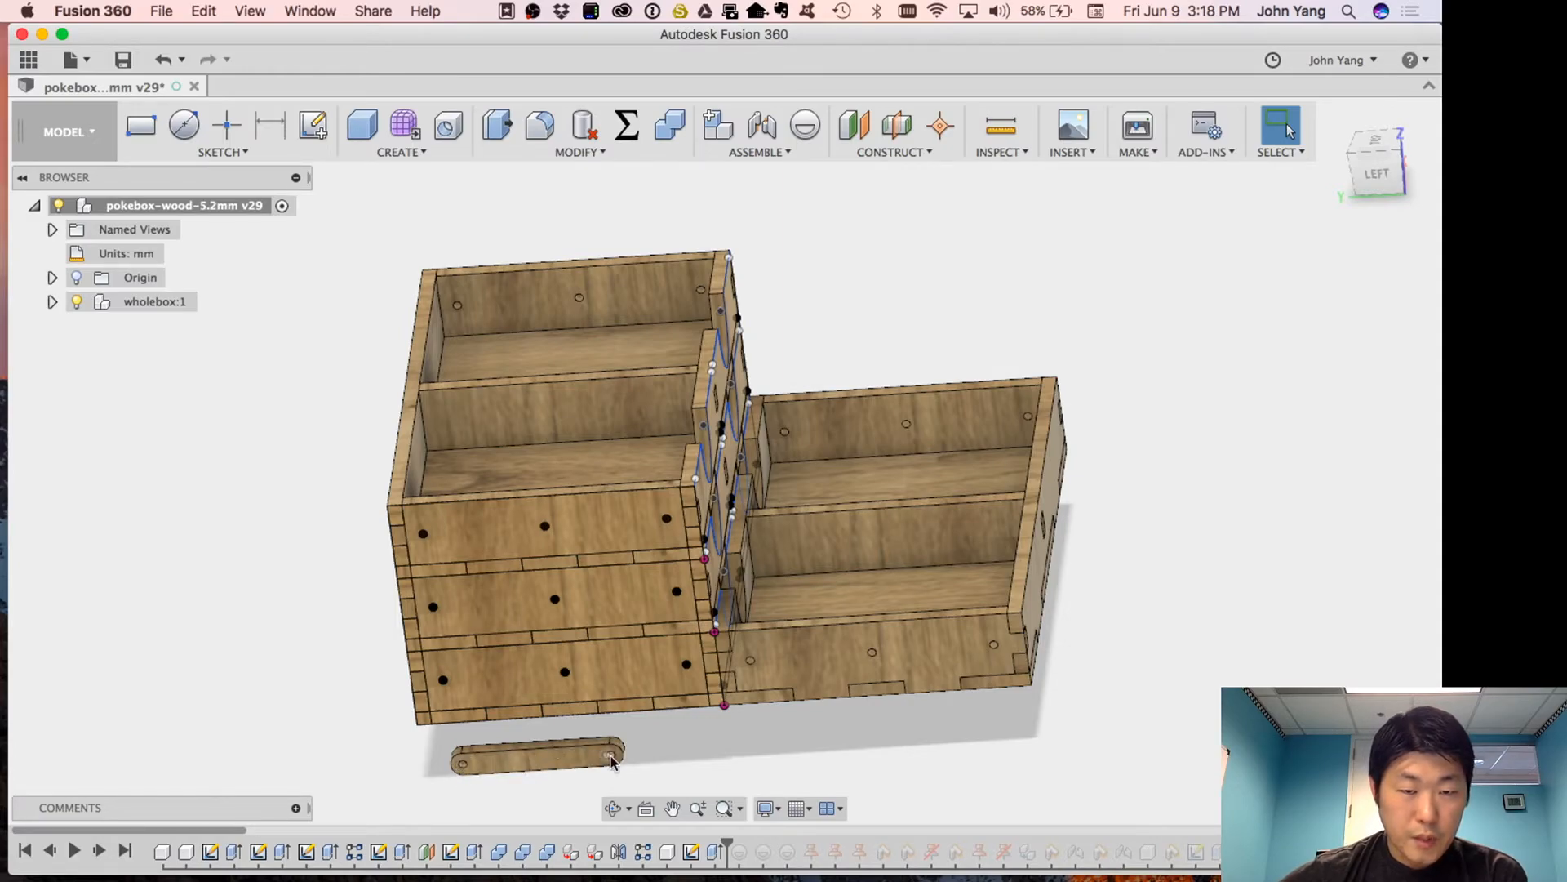
Step: Roll the timeline marker back to before the lid and most hinge arms
click(552, 600)
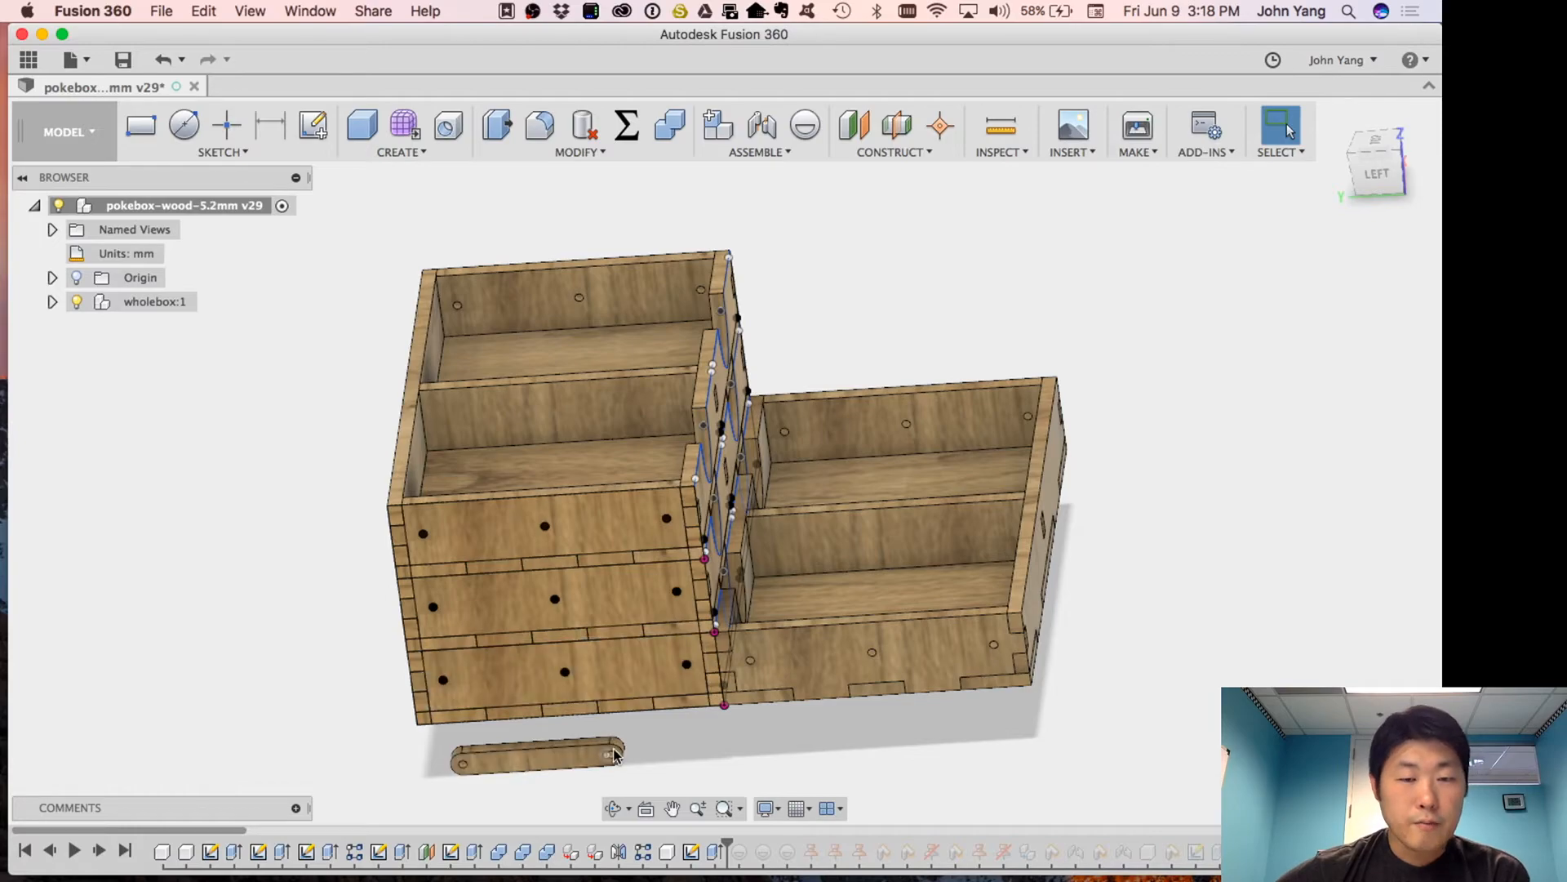
Step: Advance the timeline to the first hinge arm joint and select the bottom tray's front panel
click(560, 672)
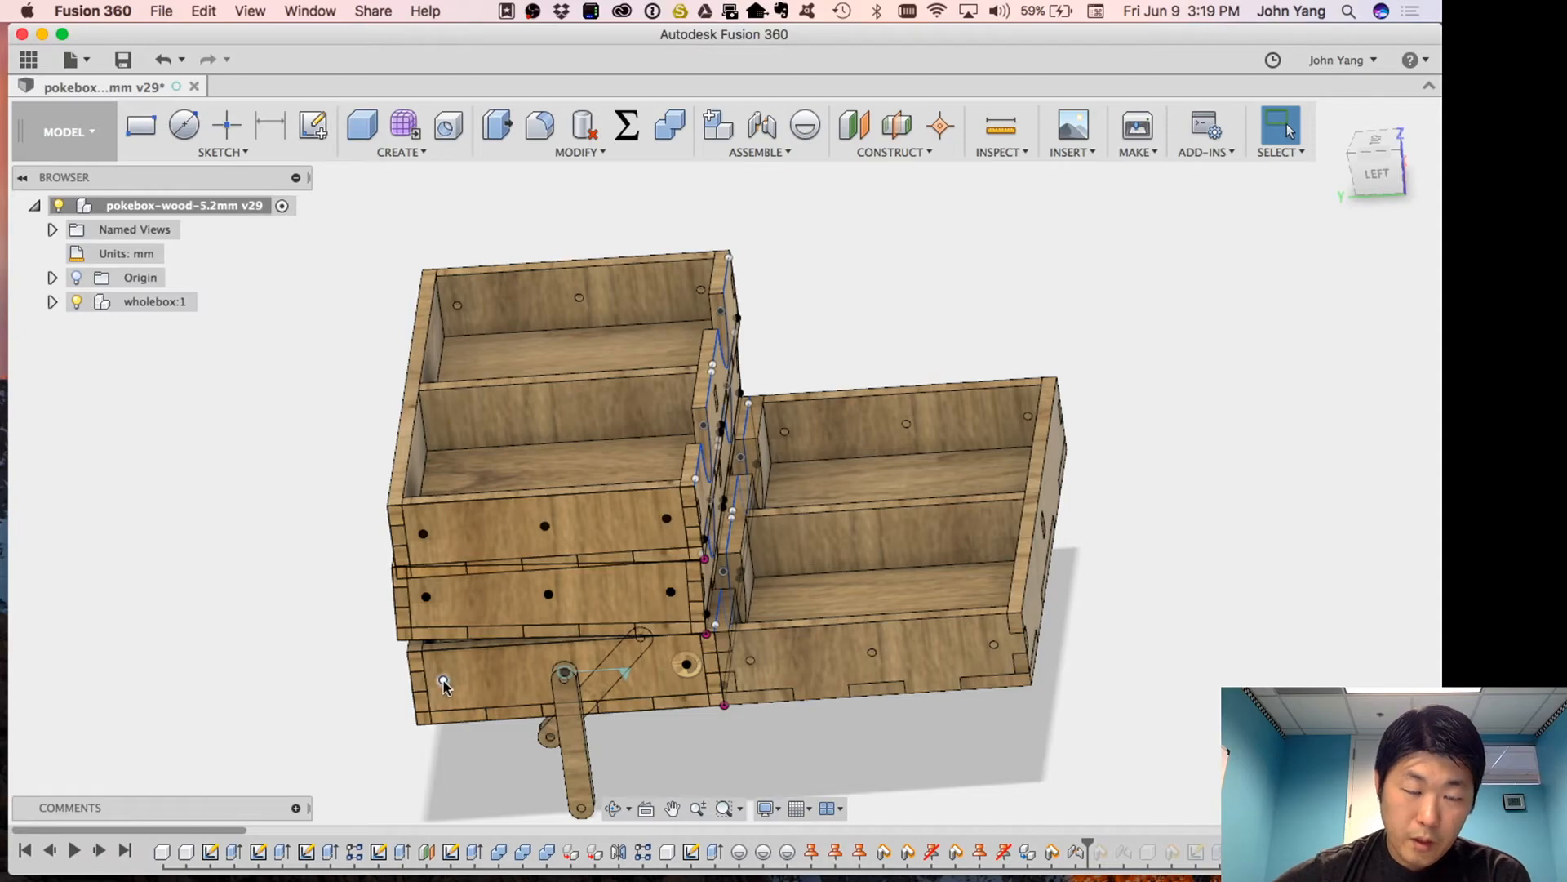
click(544, 525)
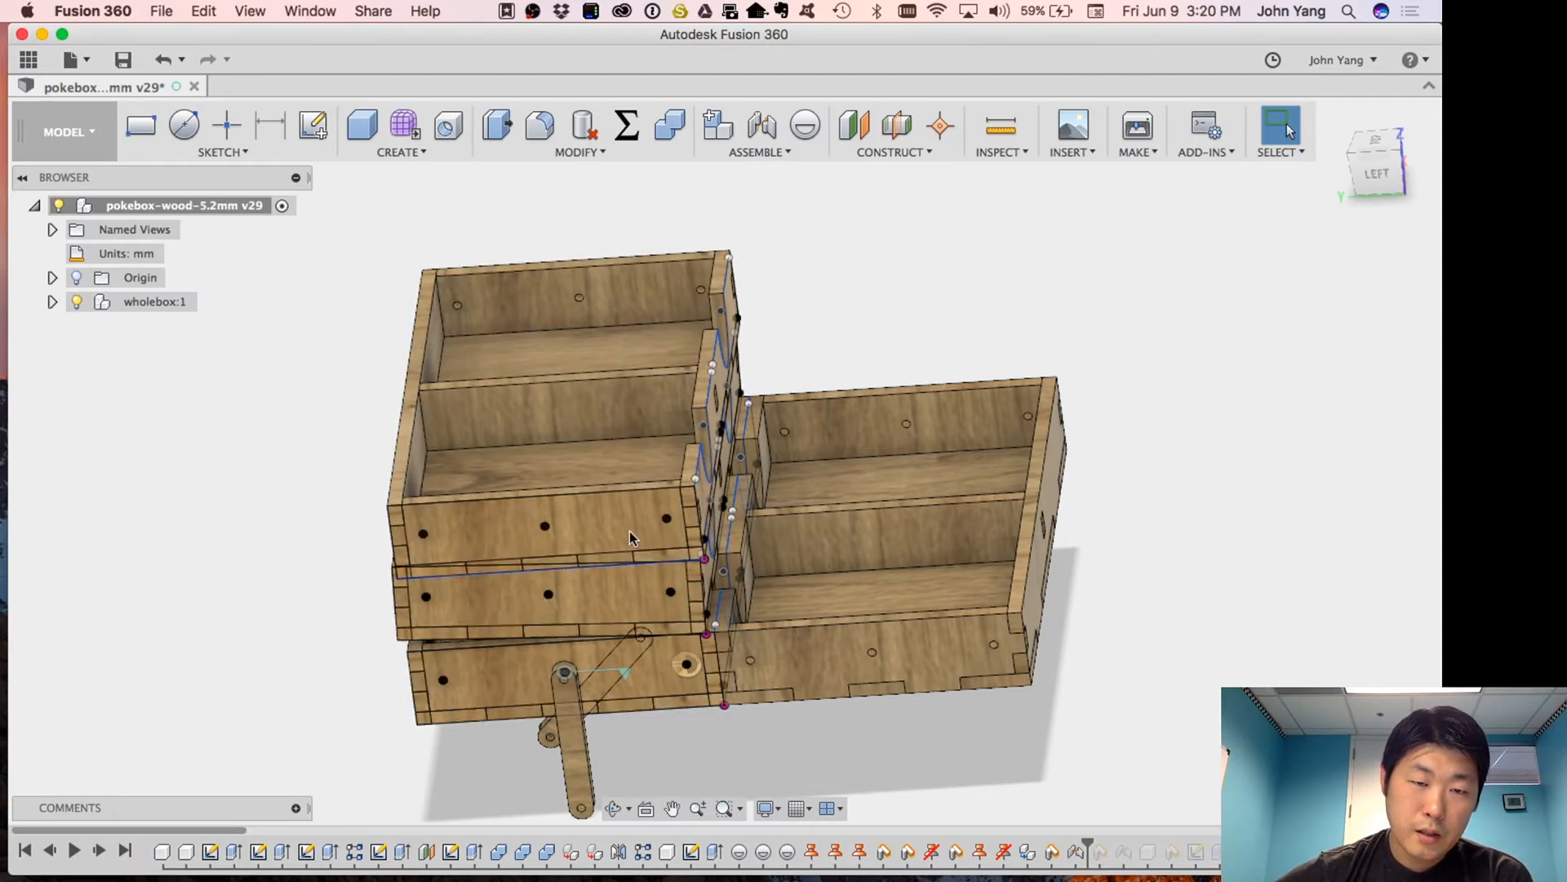
click(565, 680)
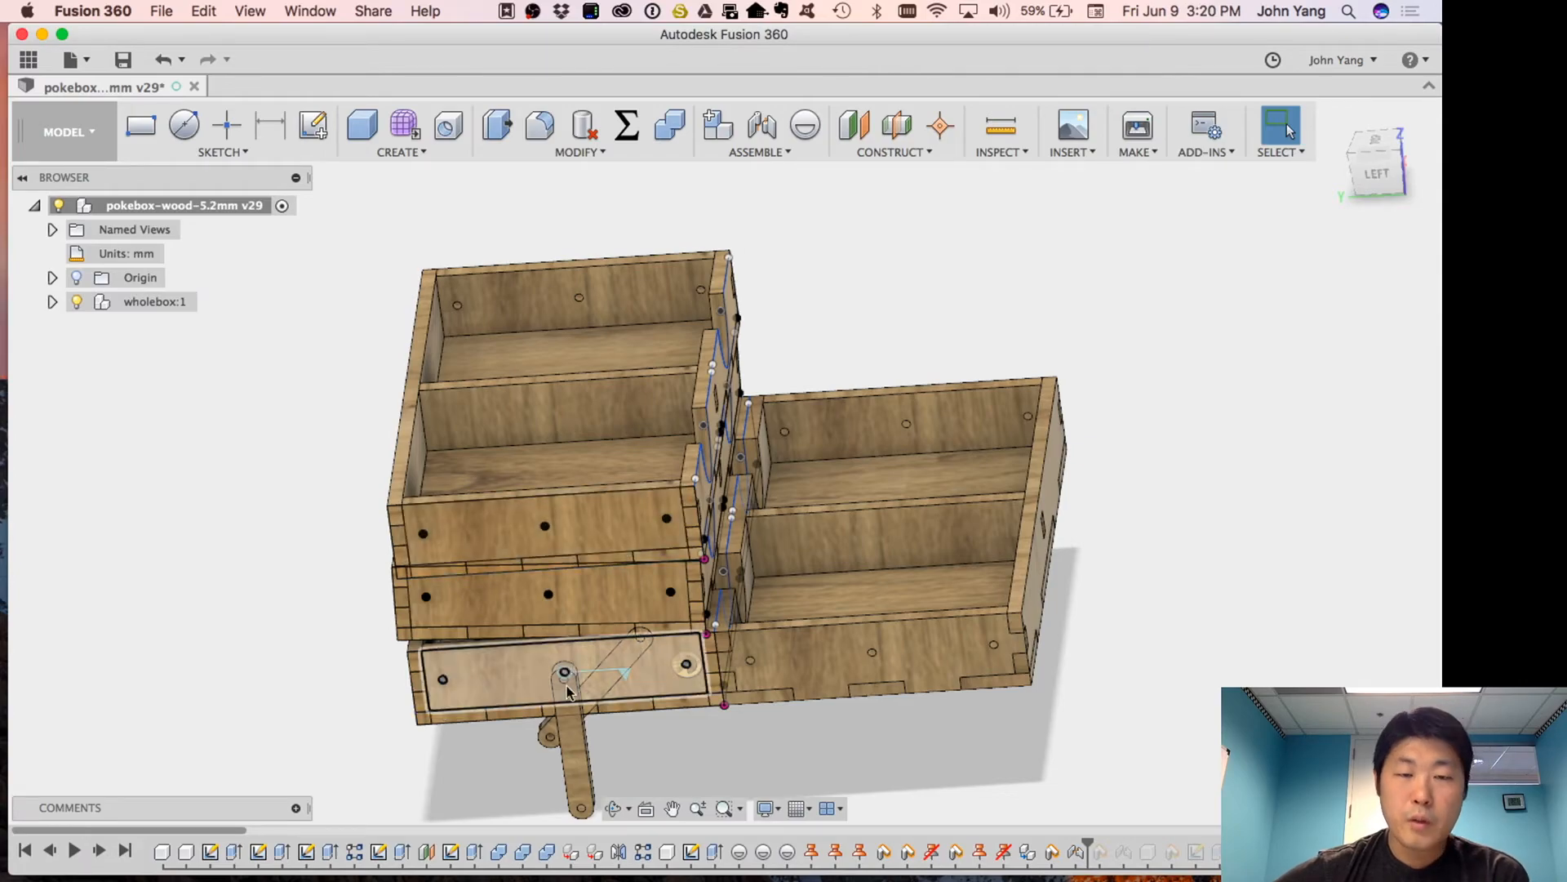